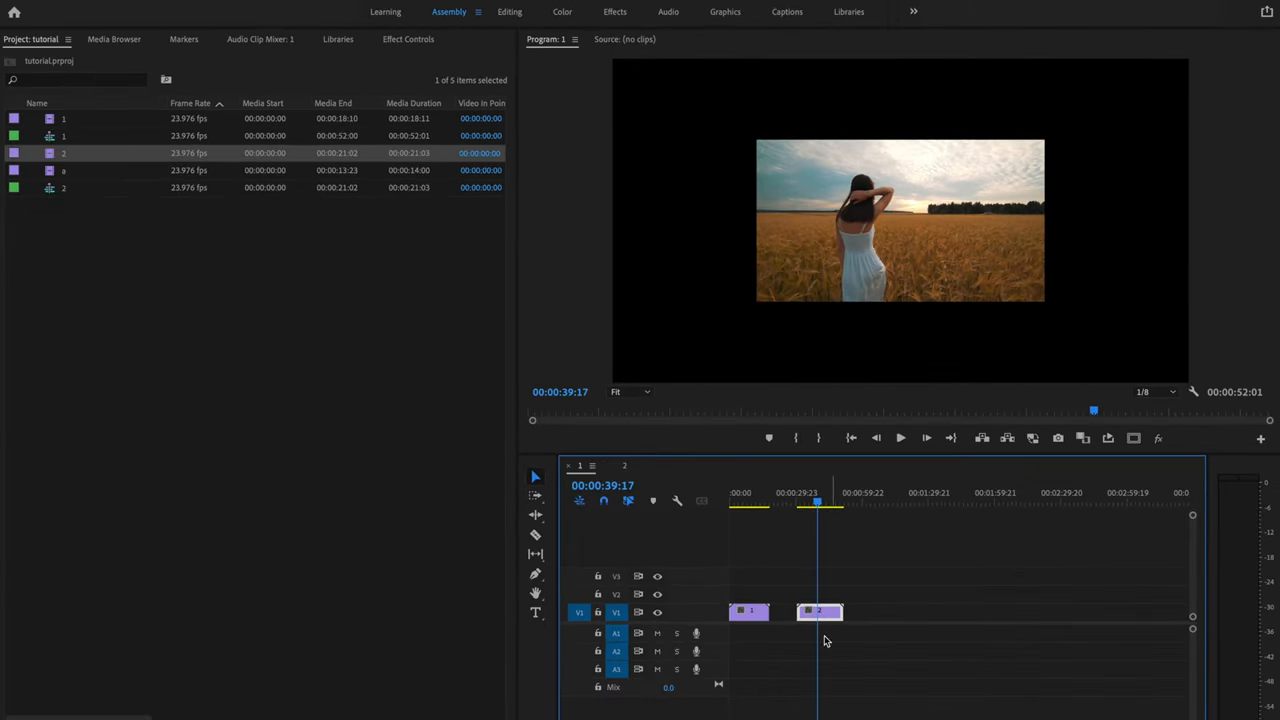
Apply Set to Frame Size to the hat clip so it fills the sequence frame
right_click(820, 610)
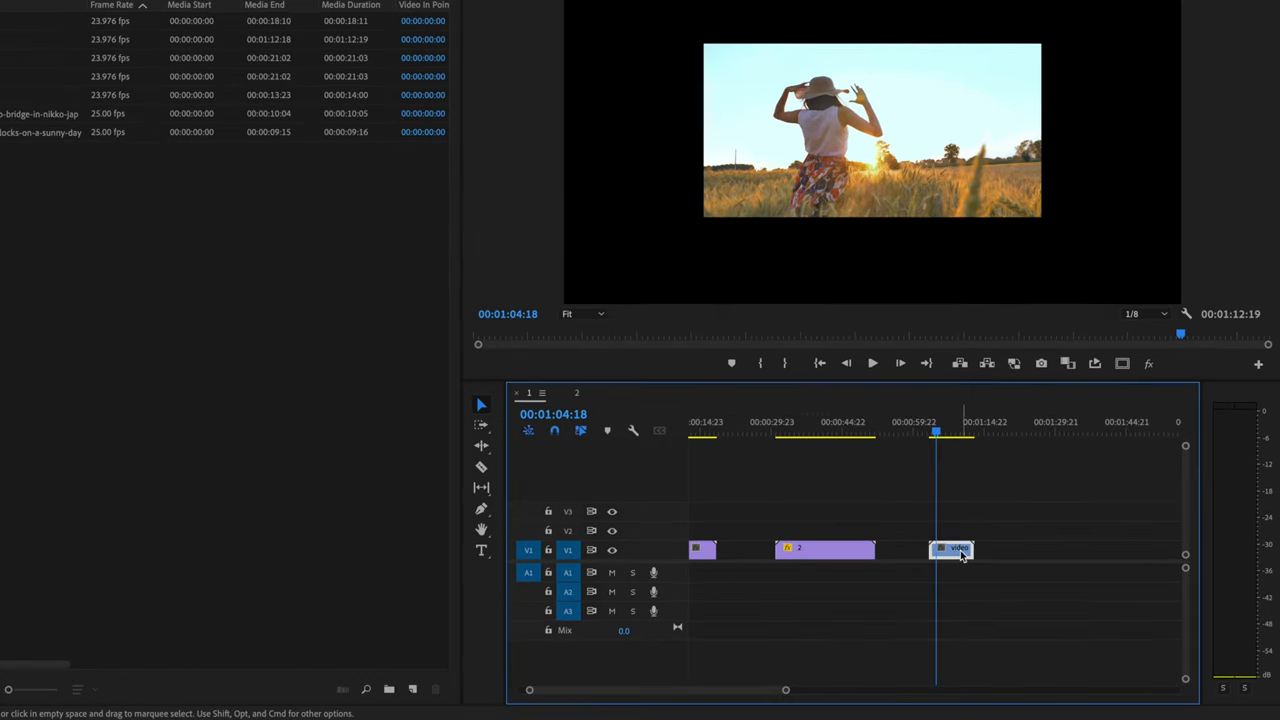
right_click(950, 548)
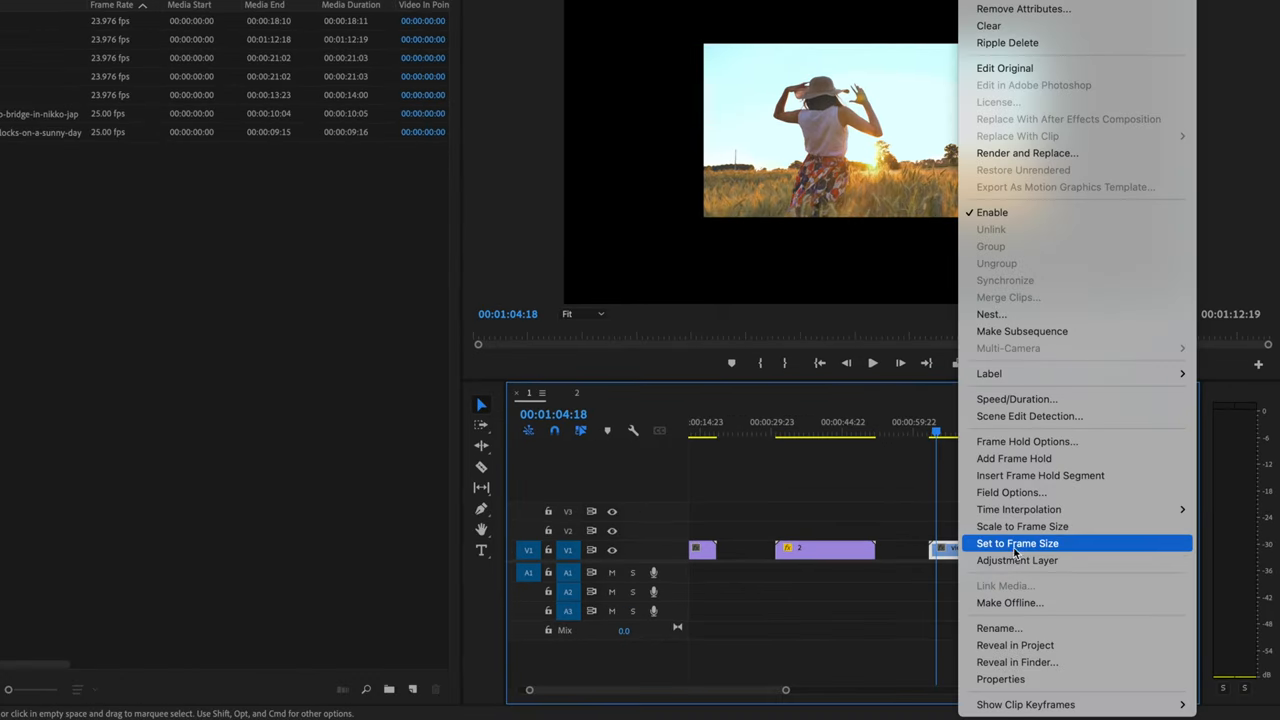
click(1016, 544)
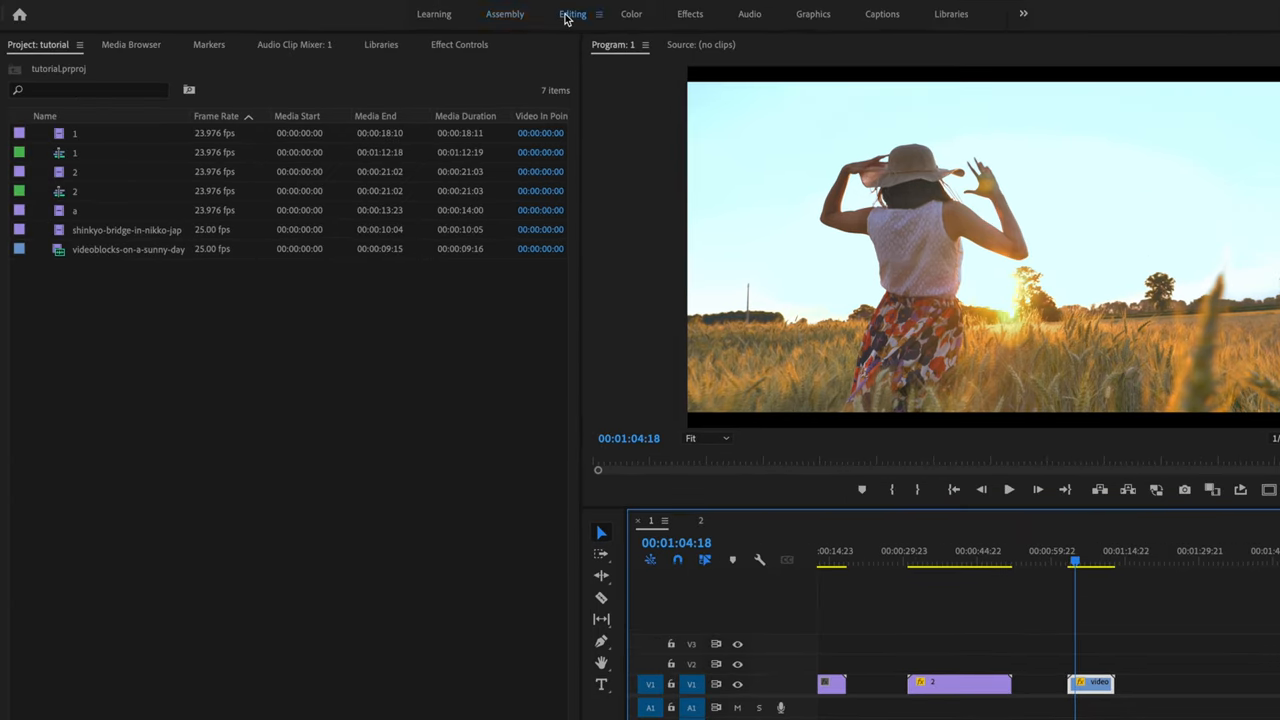
Switch to the Editing workspace and select the clip to show its Motion Scale of 204.8
click(572, 14)
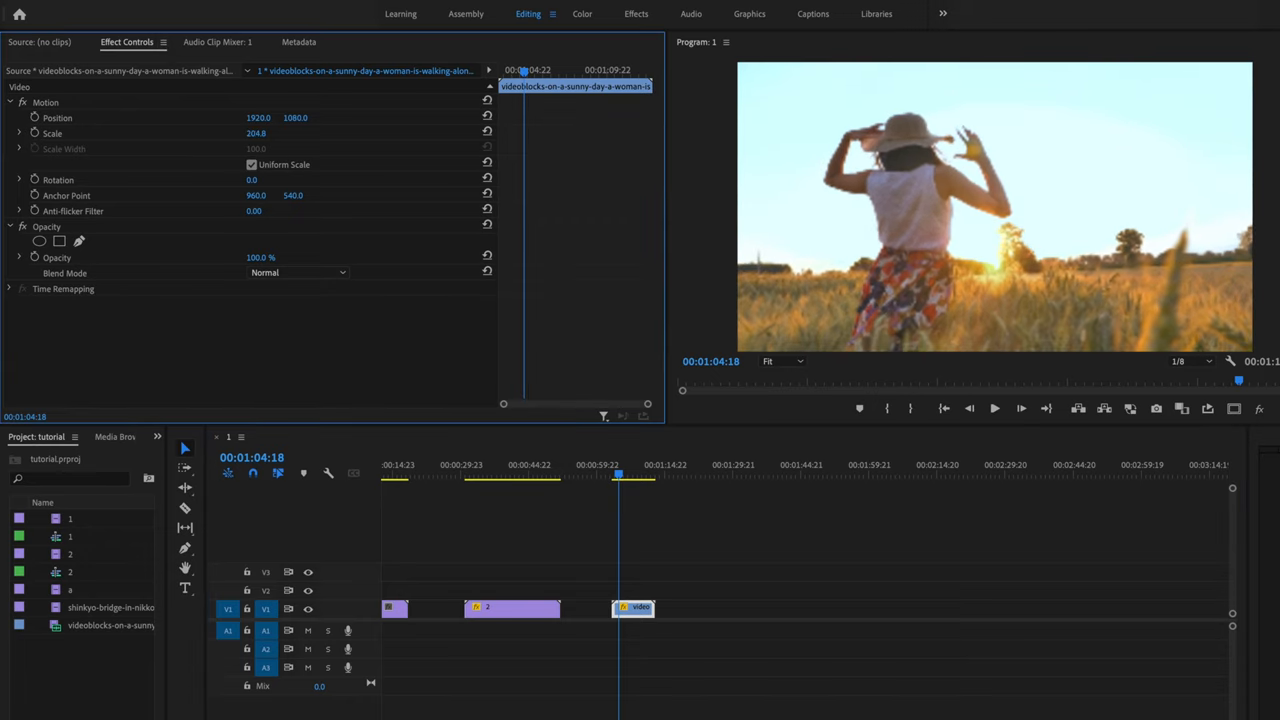
click(448, 12)
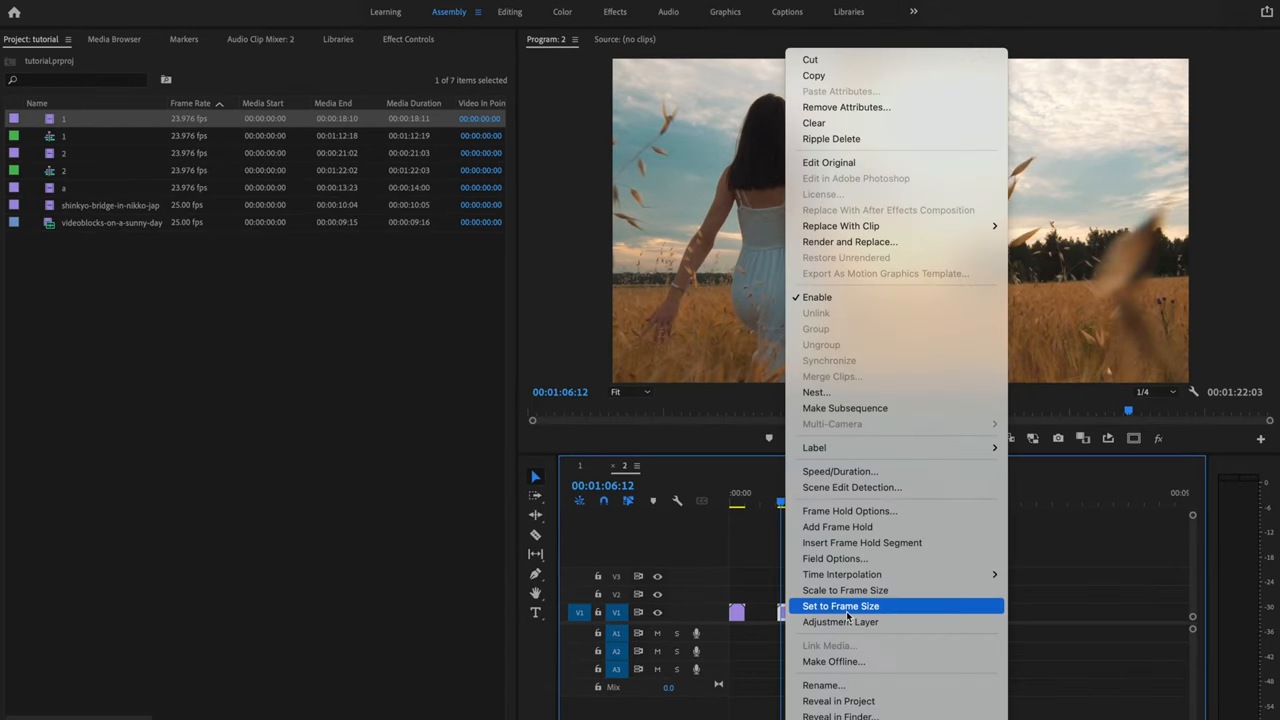
Apply Set to Frame Size to the wheat-field clip in the second sequence
click(840, 606)
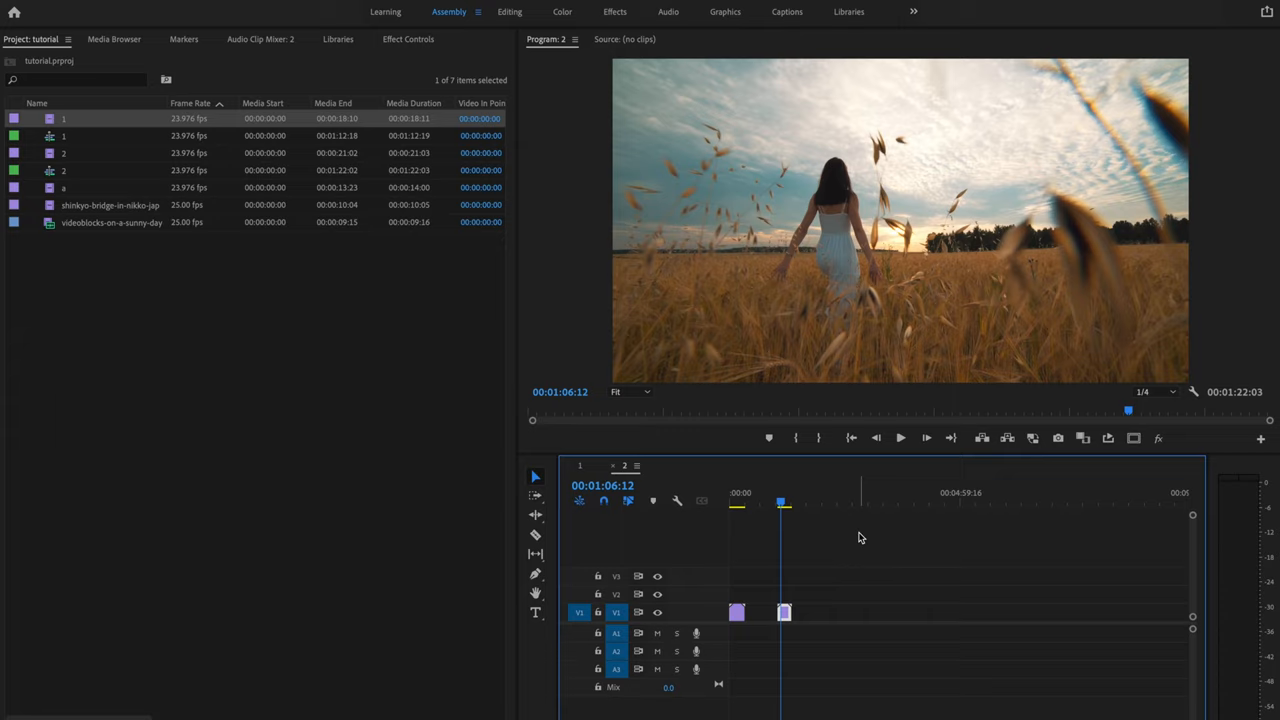
mouse_move(618, 62)
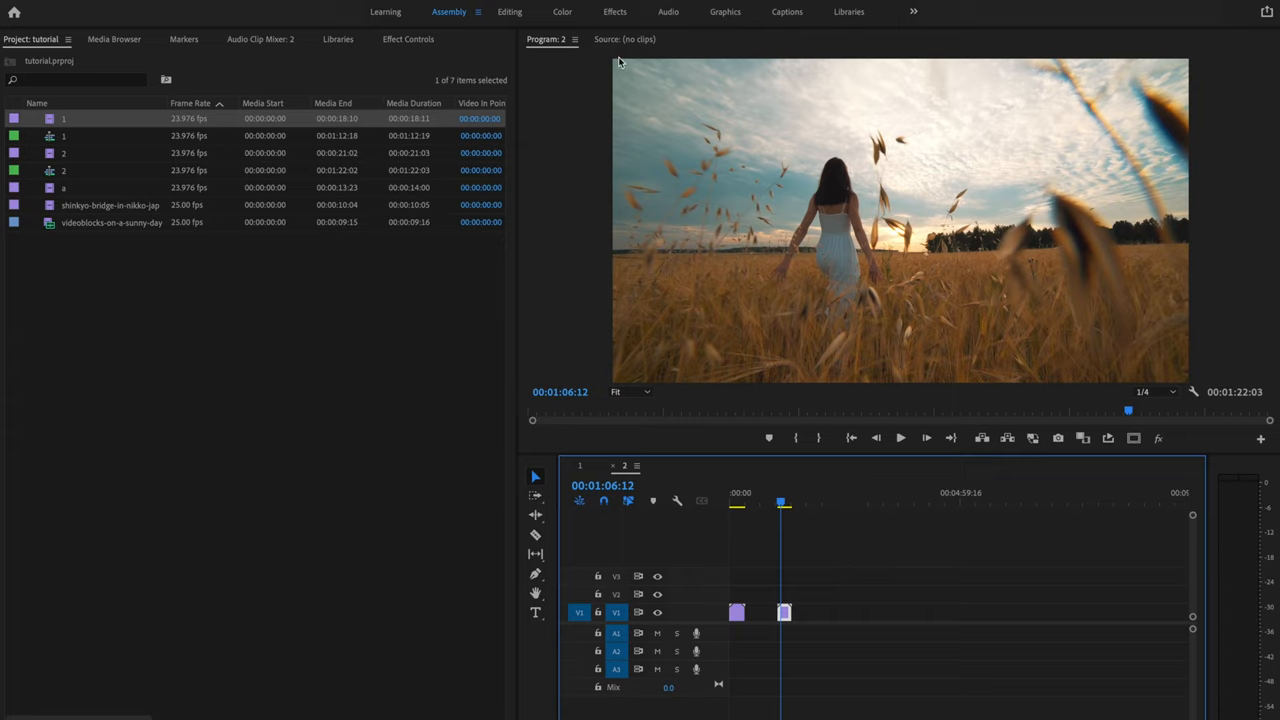